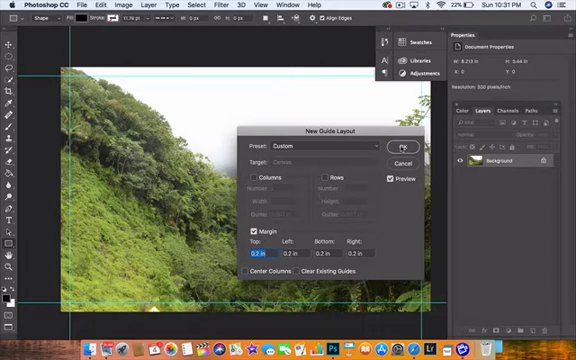
Step: Confirm the New Guide Layout with 0.2-inch margins on all four sides
{"action": "left_click", "coordinate": [383, 143]}
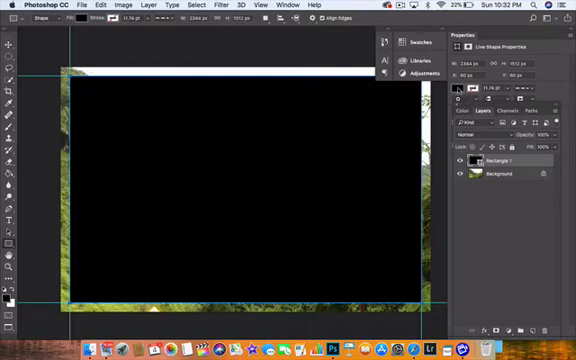
{"action": "mouse_move", "coordinate": [462, 100]}
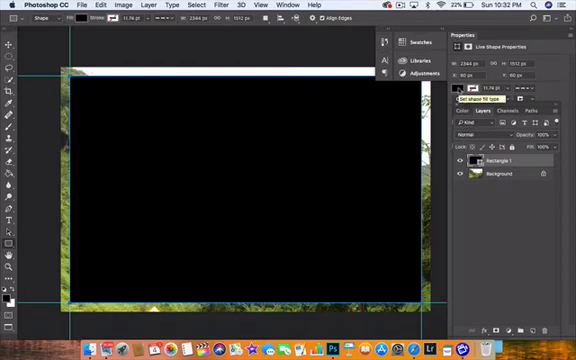